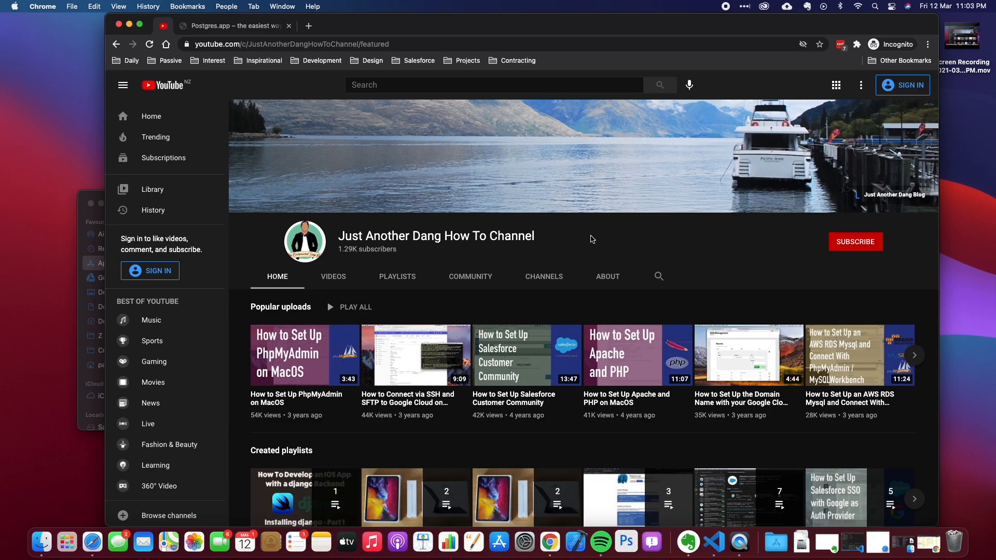
{"action": "mouse_move", "coordinate": [772, 247]}
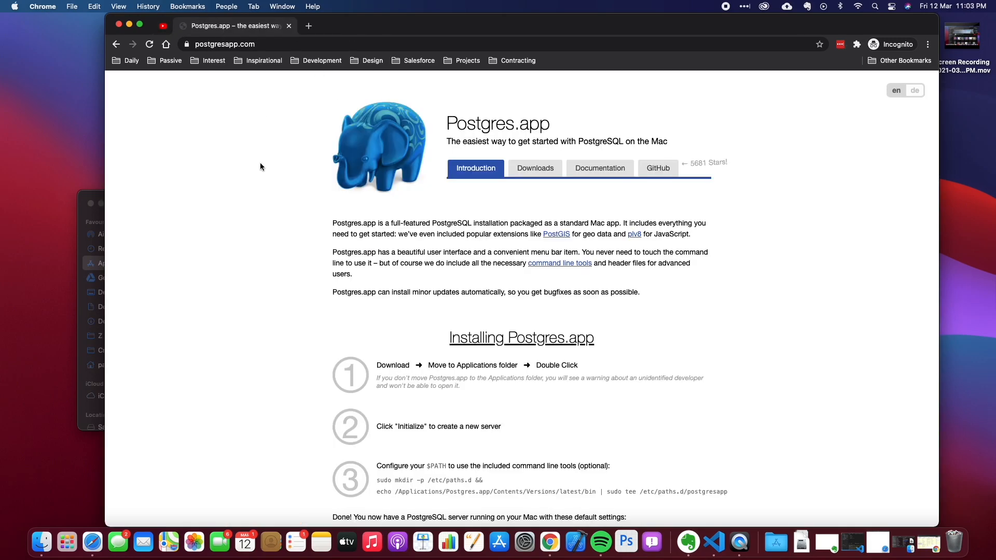
{"action": "mouse_move", "coordinate": [261, 172]}
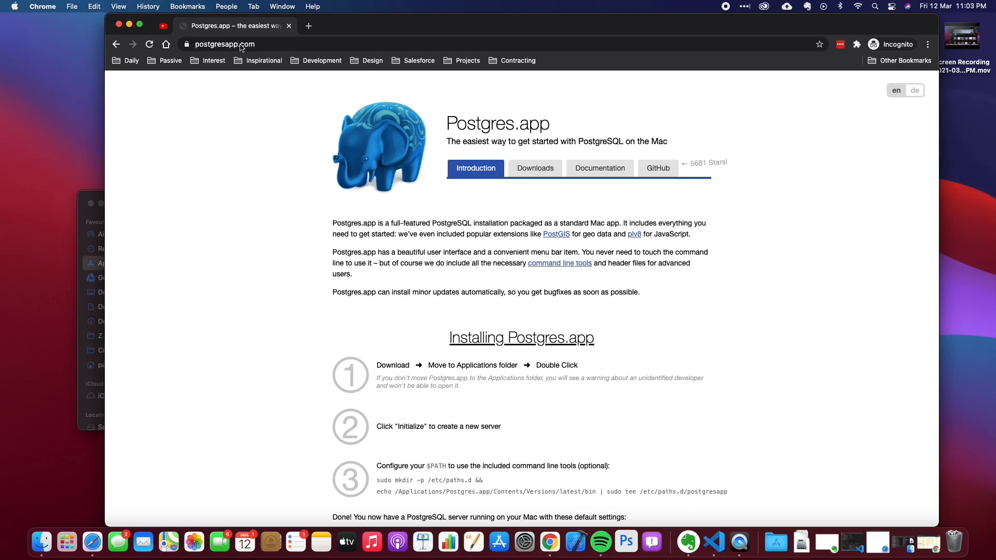
{"action": "mouse_move", "coordinate": [534, 171]}
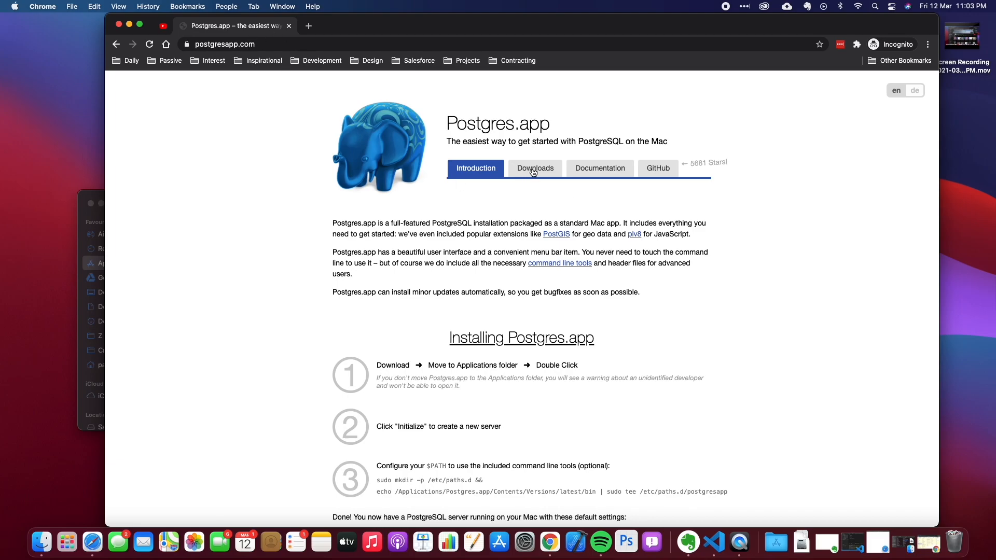
Go to the Postgres.app Downloads page to fetch the PostgreSQL 13 disk image.
{"action": "left_click", "coordinate": [536, 168]}
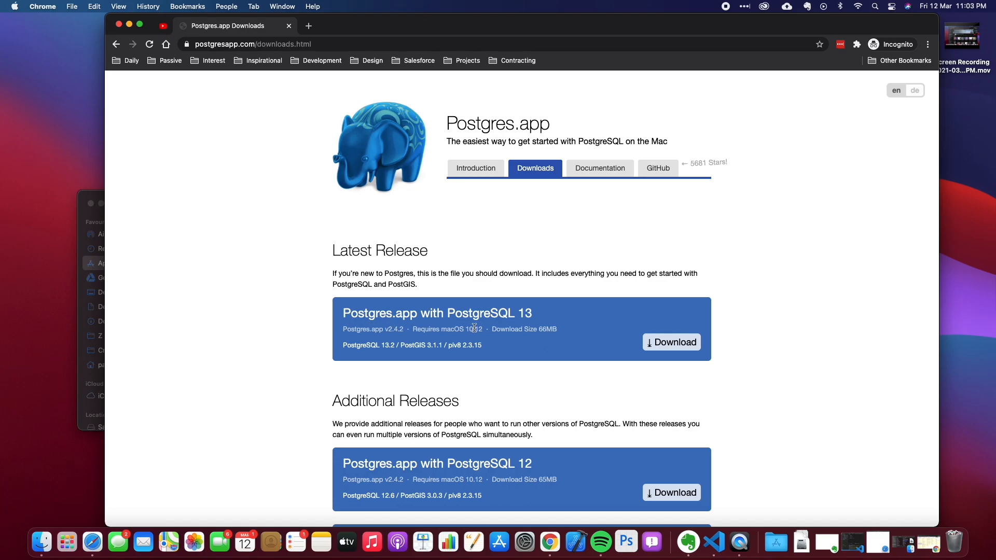
{"action": "mouse_move", "coordinate": [100, 197]}
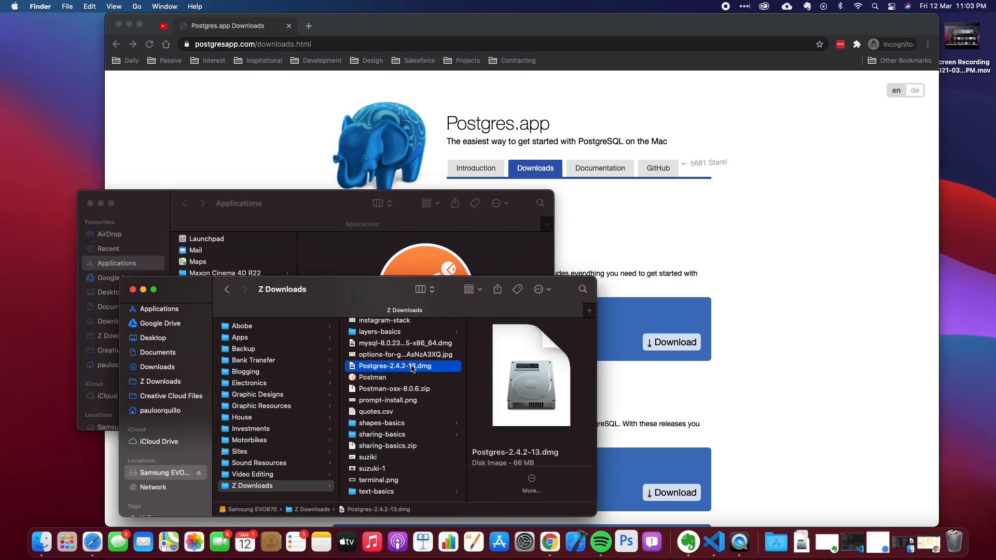
Mount Postgres-2.4.2-13.dmg and copy the Postgres app into the Applications folder.
{"action": "double_click", "coordinate": [394, 365]}
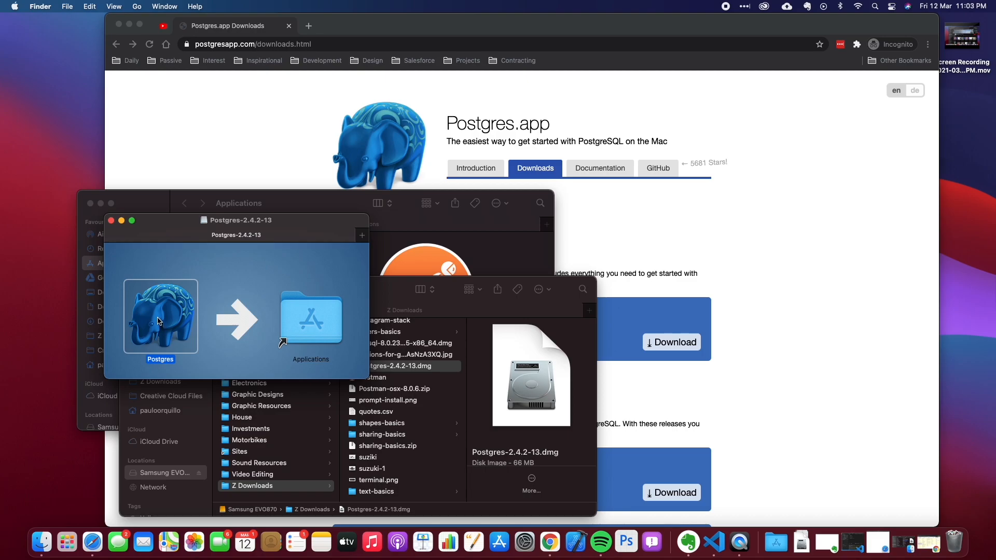
{"action": "left_click_drag", "start_coordinate": [159, 317], "coordinate": [311, 317]}
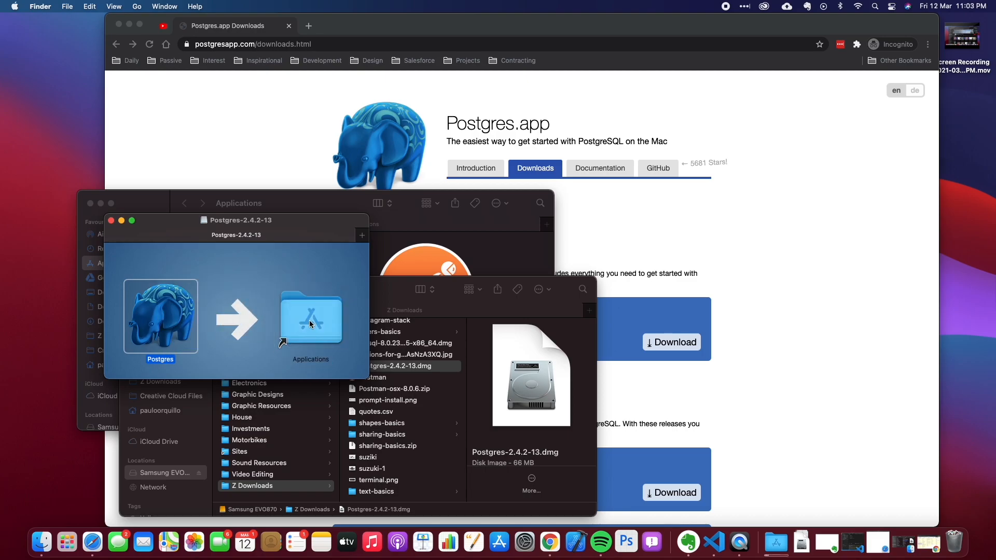
{"action": "left_click_drag", "start_coordinate": [159, 318], "coordinate": [310, 318]}
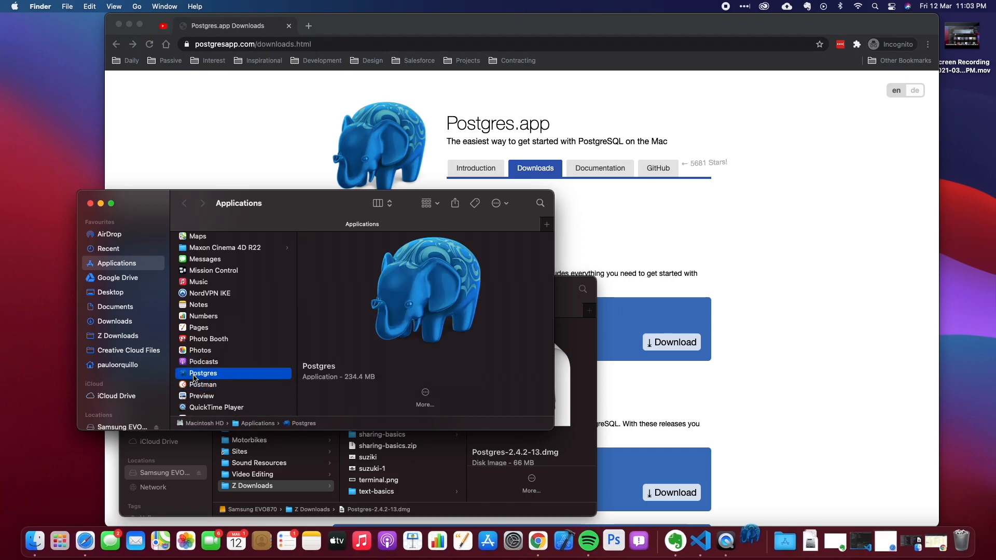
Launch Postgres from Applications and allow the downloaded app to open.
{"action": "double_click", "coordinate": [203, 372]}
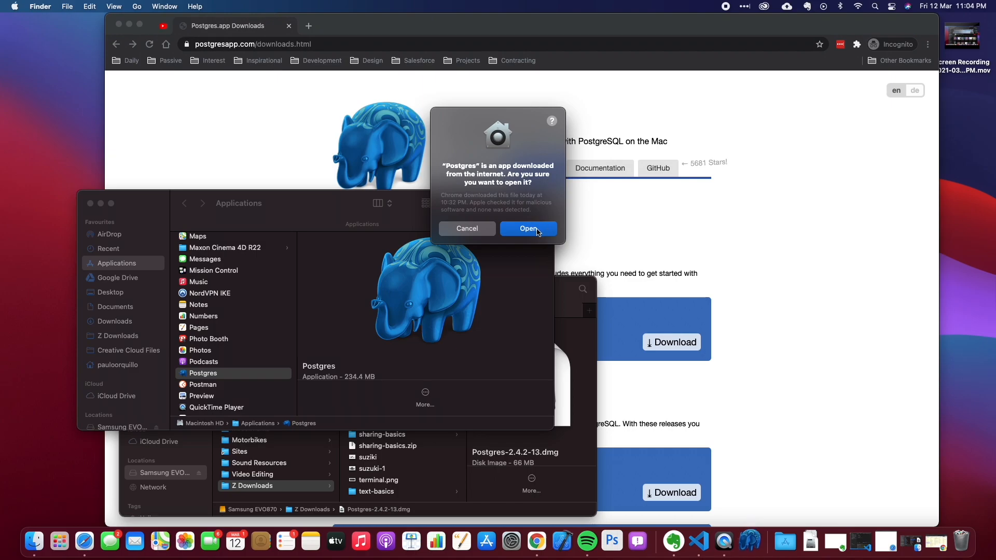
{"action": "left_click", "coordinate": [528, 228]}
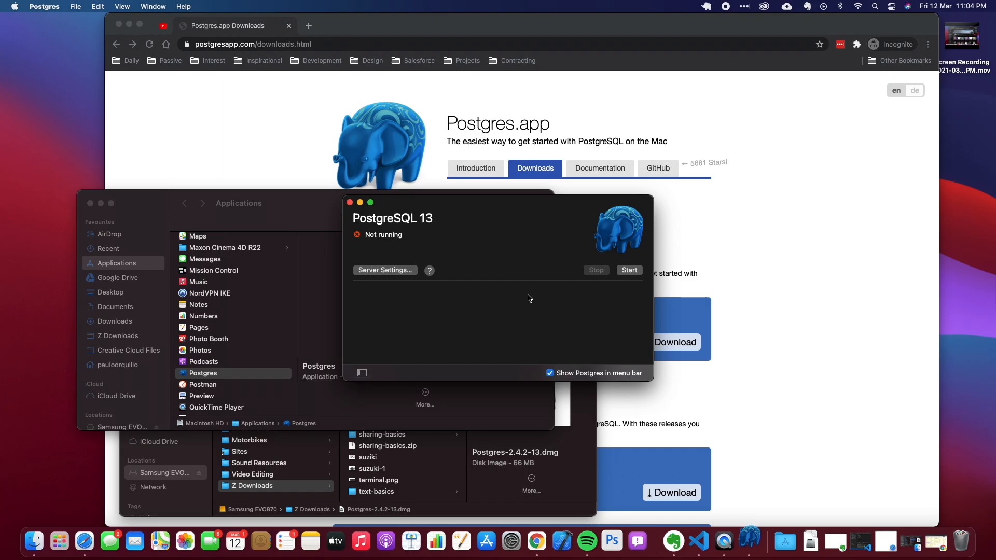
{"action": "mouse_move", "coordinate": [519, 288]}
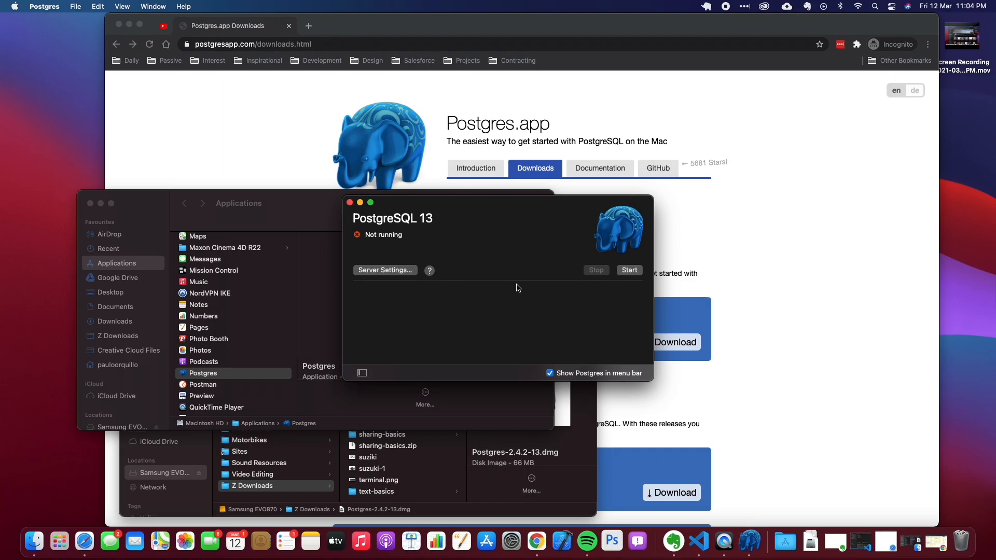
{"action": "mouse_move", "coordinate": [448, 229]}
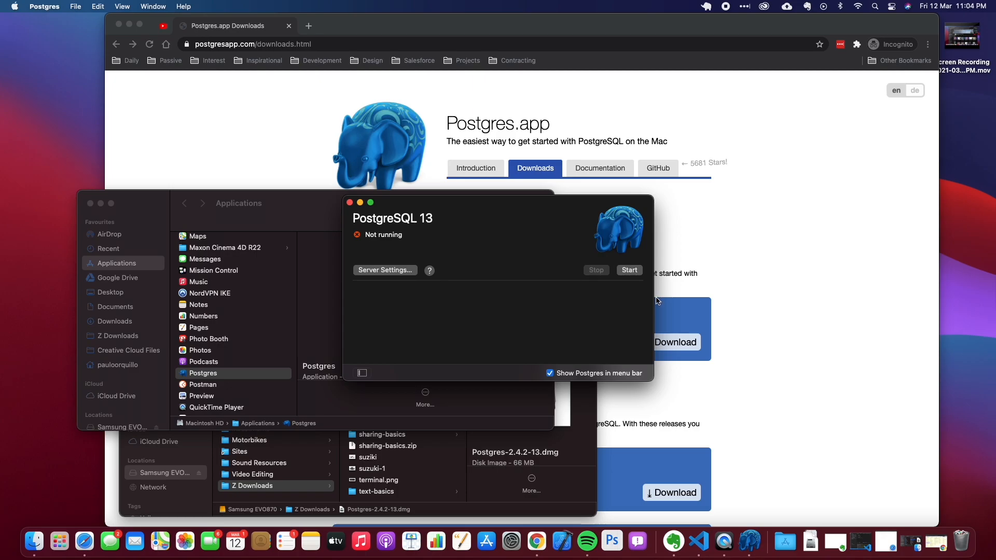
Initialize and start the PostgreSQL 13 server so its status shows Running.
{"action": "left_click", "coordinate": [629, 270]}
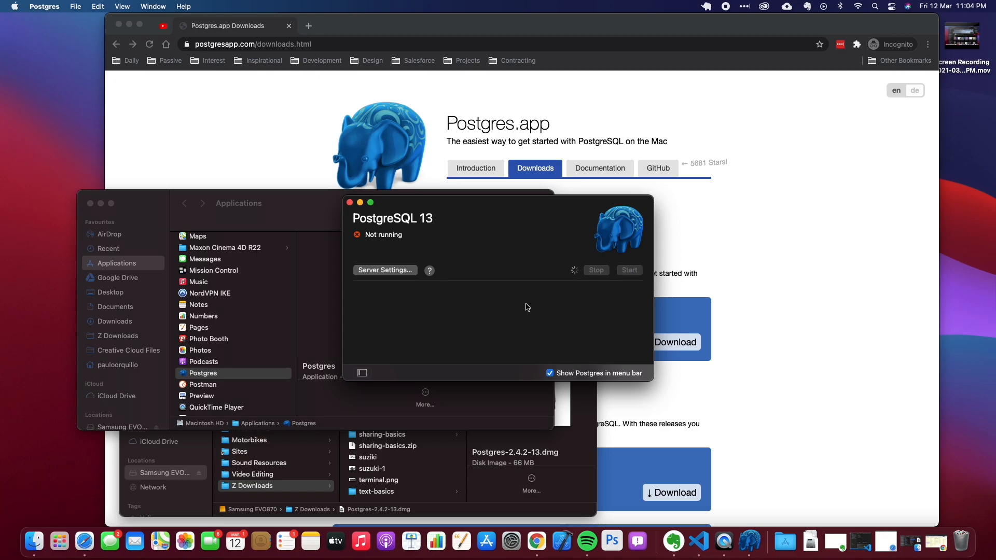
{"action": "left_click", "coordinate": [629, 269]}
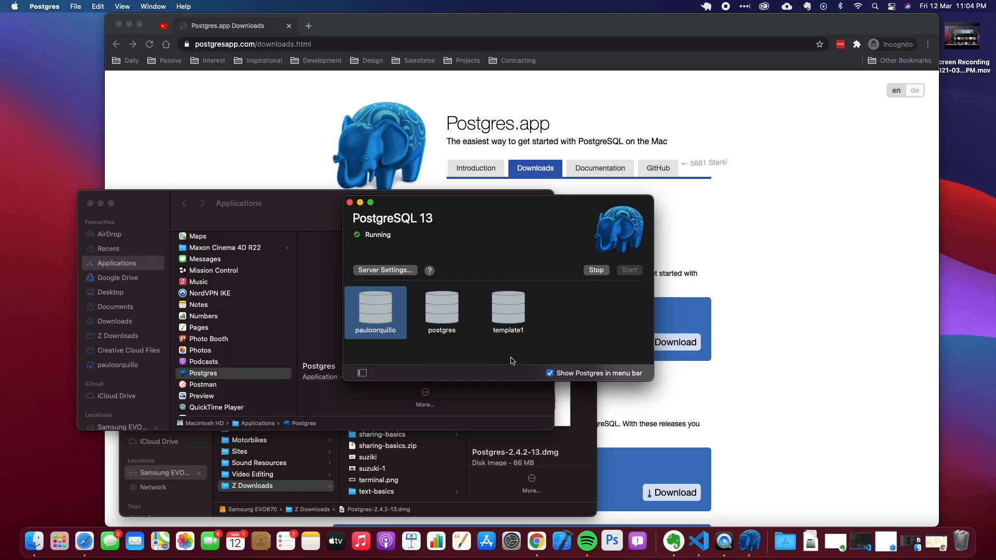
{"action": "mouse_move", "coordinate": [371, 305]}
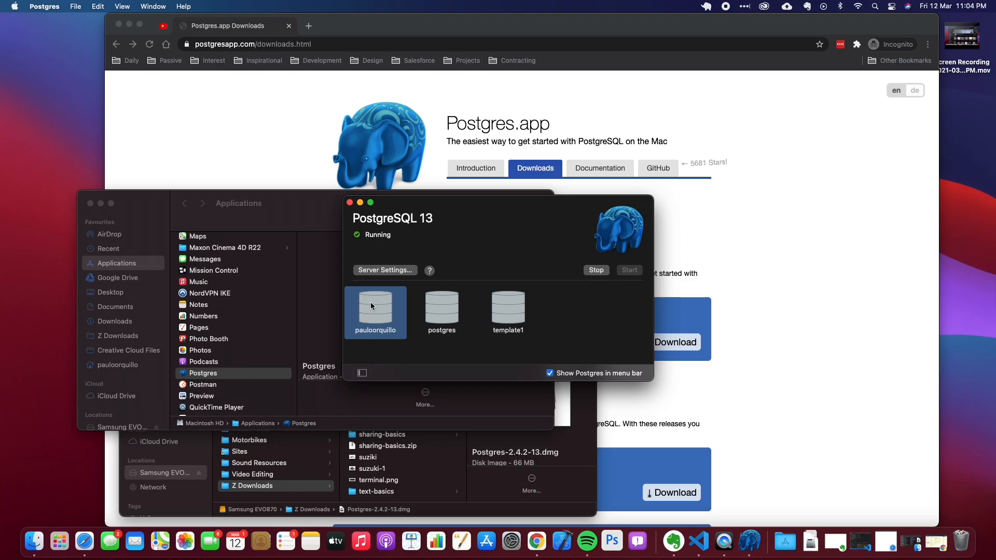
{"action": "mouse_move", "coordinate": [442, 315]}
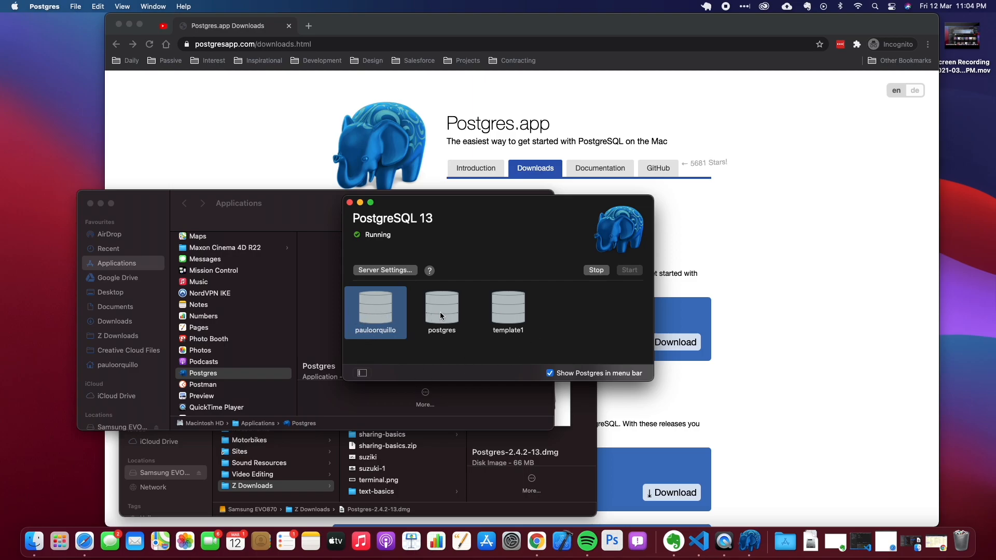
{"action": "mouse_move", "coordinate": [506, 322]}
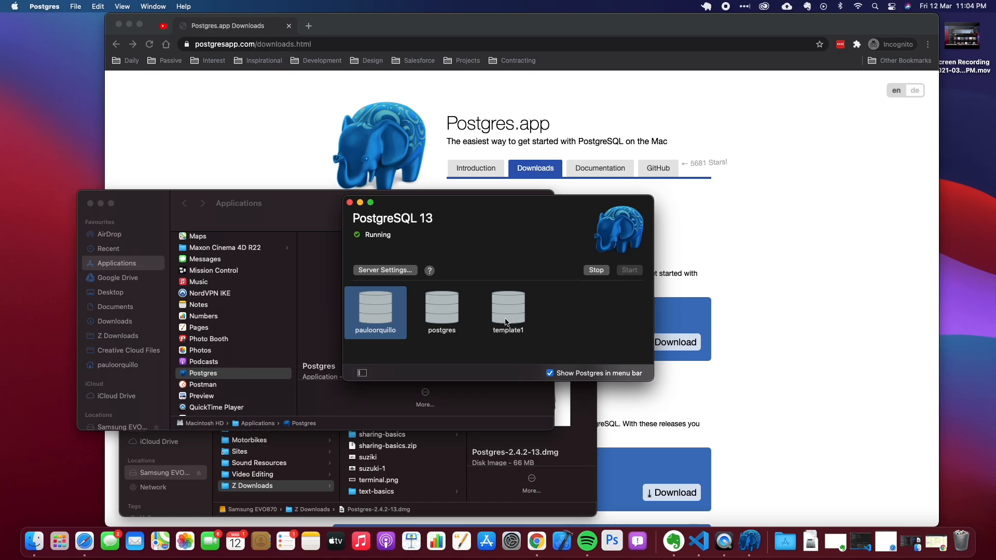
{"action": "mouse_move", "coordinate": [377, 315]}
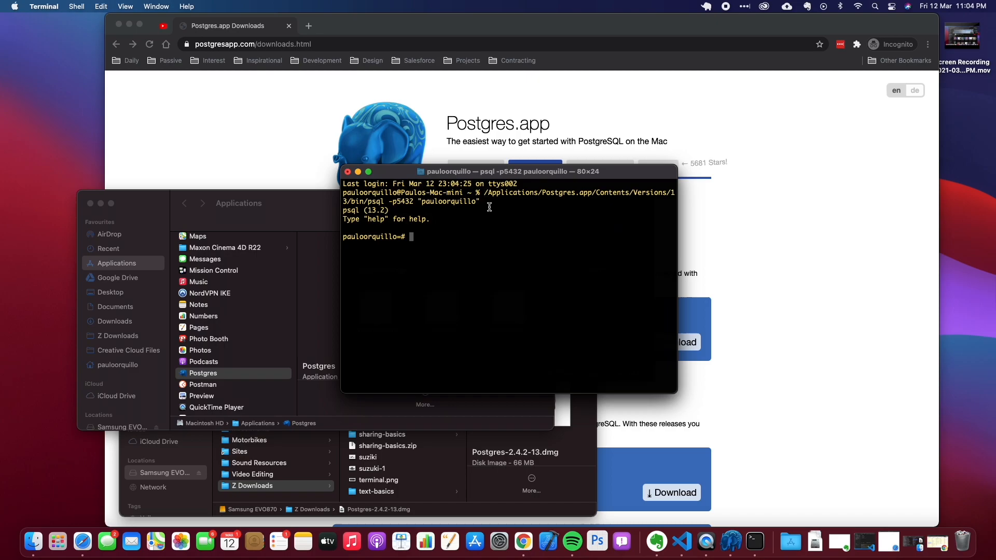
{"action": "mouse_move", "coordinate": [516, 259]}
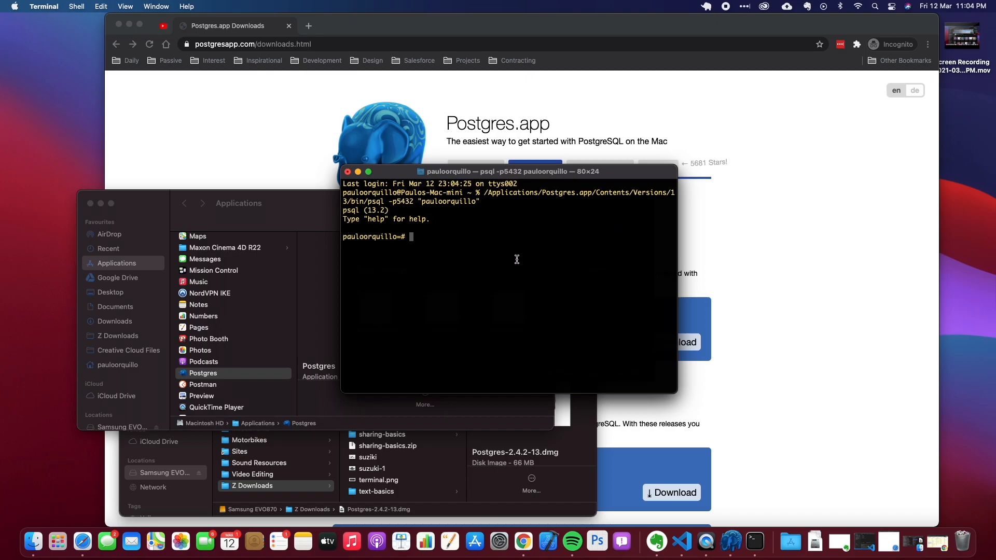
List the databases in the psql session with \l.
{"action": "type", "text": "\\"}
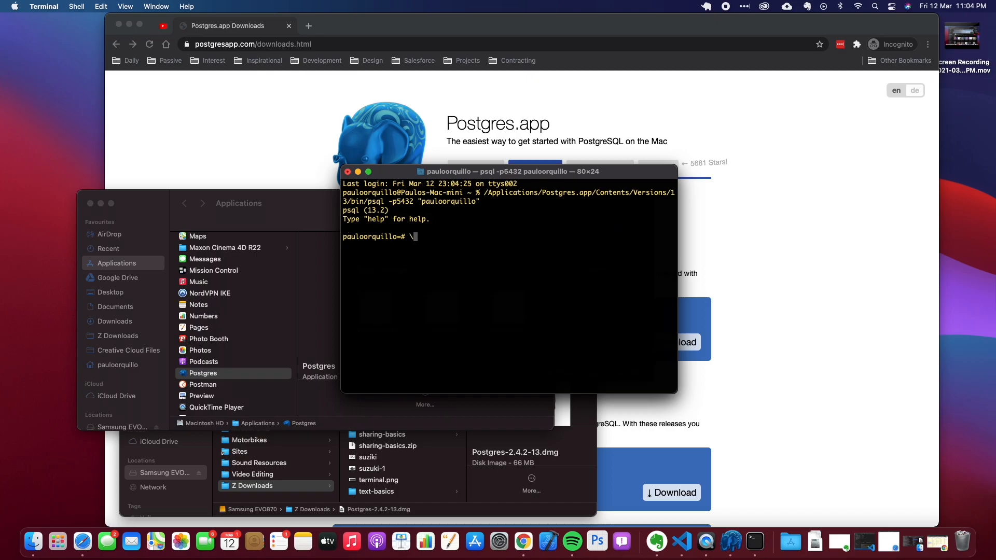
{"action": "type", "text": "l"}
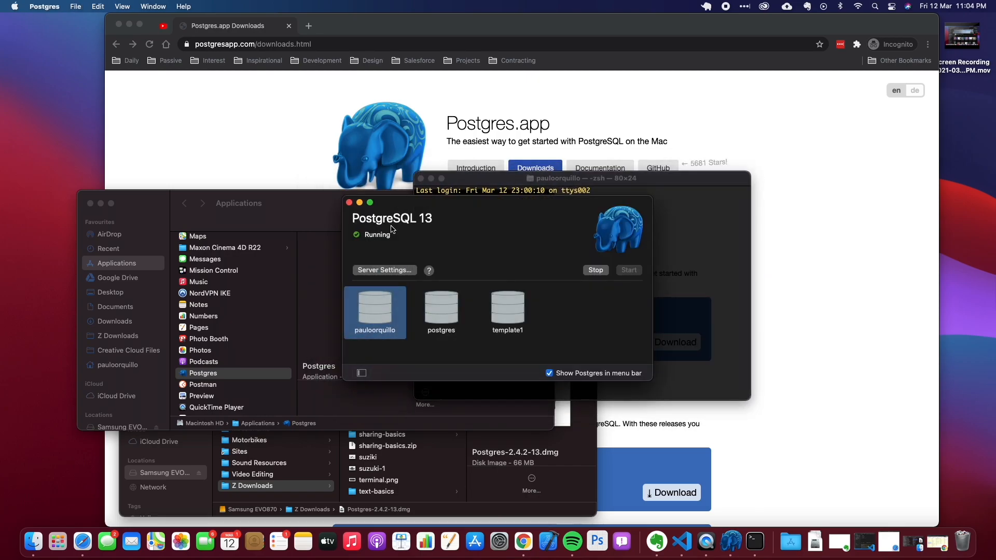
Reposition the Terminal window where psql fails with 'command not found'.
{"action": "left_click_drag", "start_coordinate": [392, 218], "coordinate": [165, 207]}
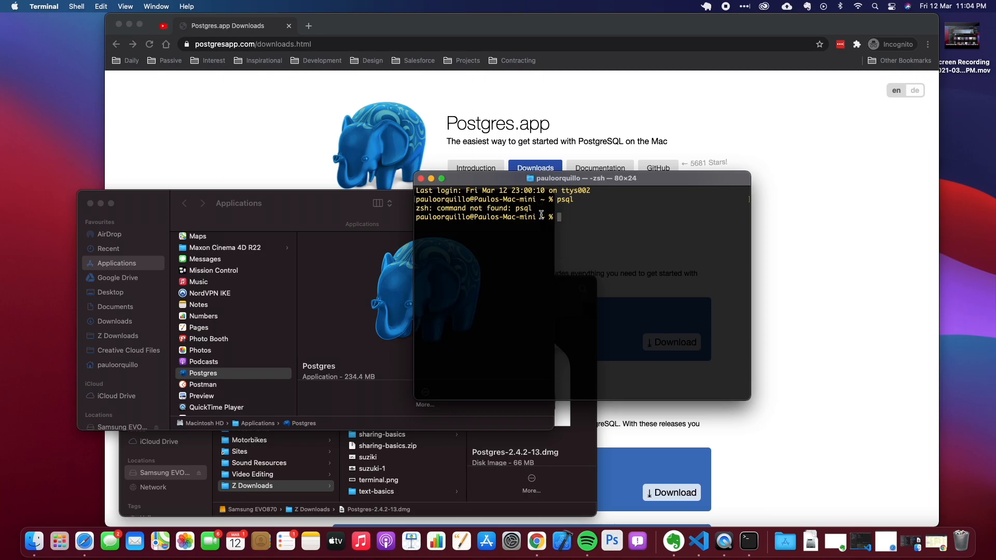
{"action": "mouse_move", "coordinate": [558, 230]}
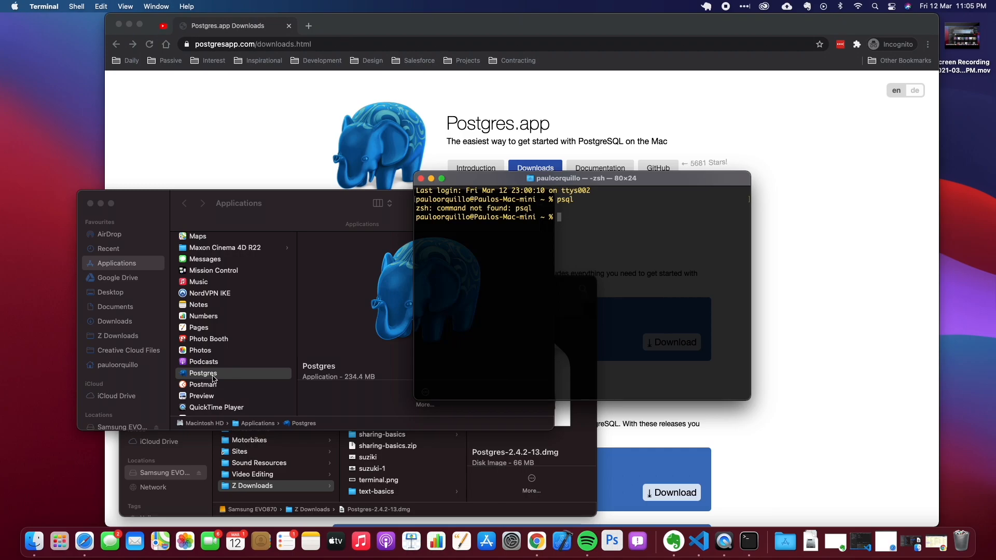
{"action": "mouse_move", "coordinate": [225, 234]}
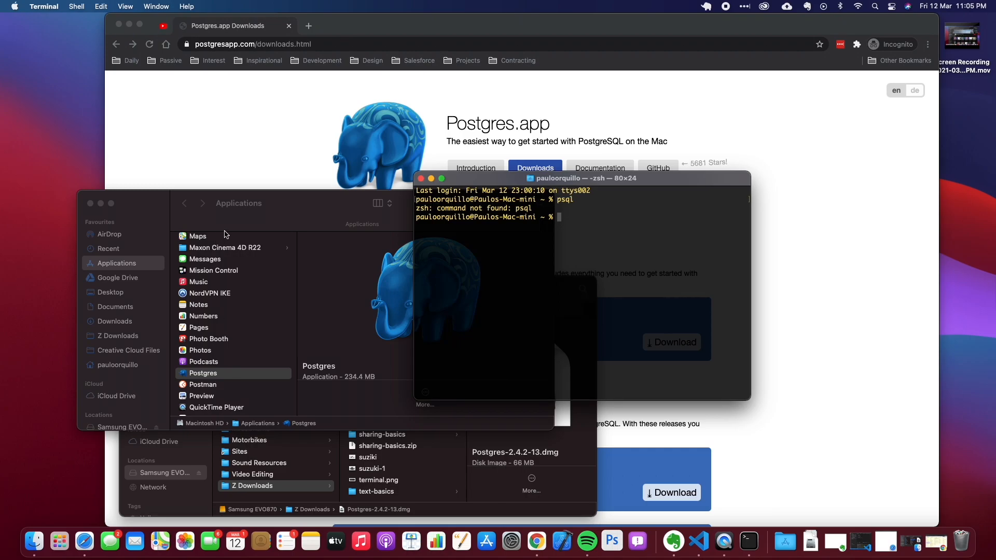
Show Postgres.app's package contents and browse into Contents/Versions/latest.
{"action": "left_click", "coordinate": [203, 372]}
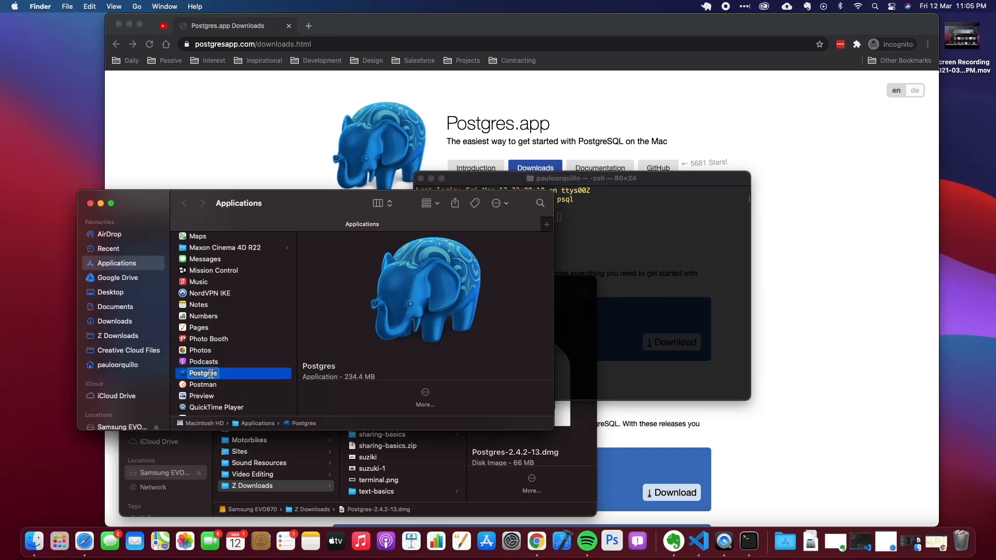
{"action": "right_click", "coordinate": [203, 384]}
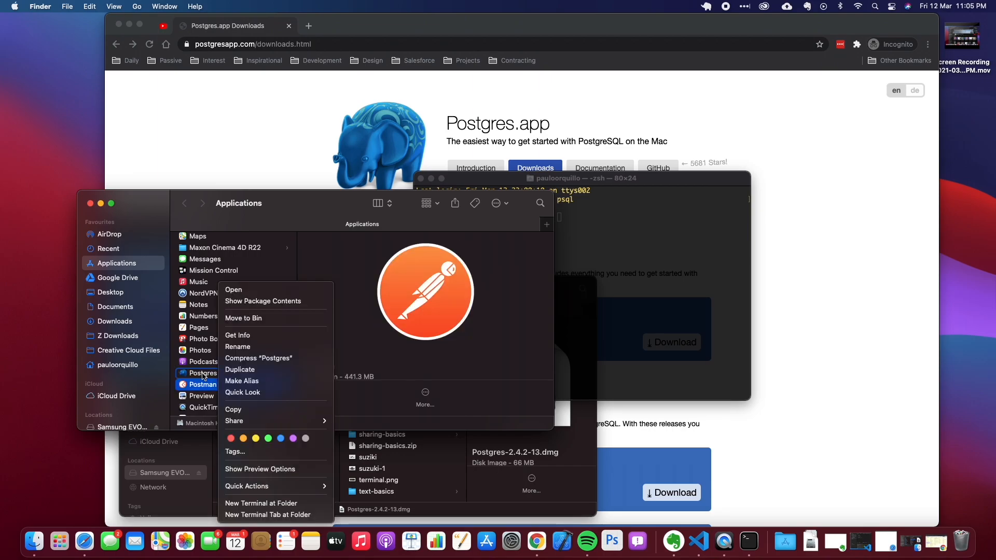
{"action": "mouse_move", "coordinate": [219, 376]}
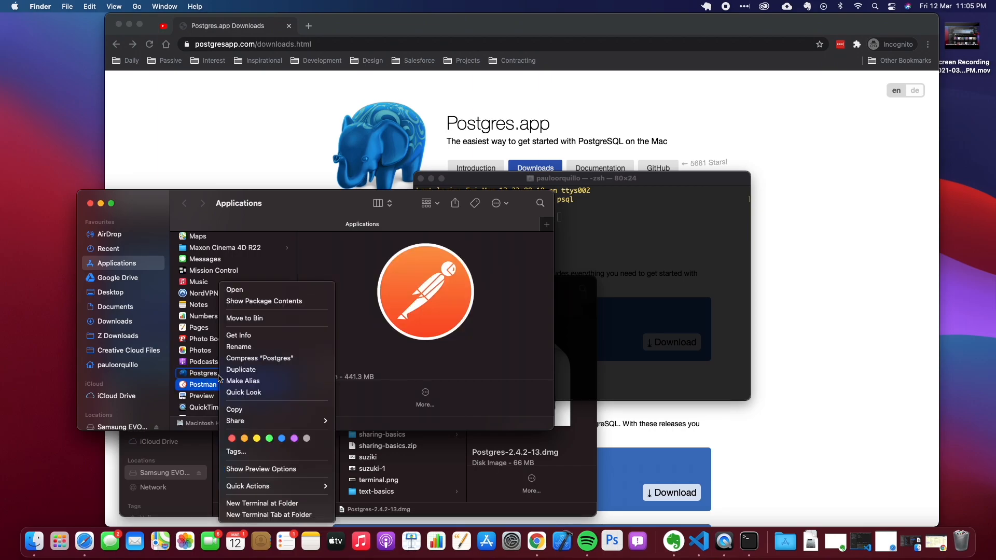
{"action": "left_click", "coordinate": [263, 301]}
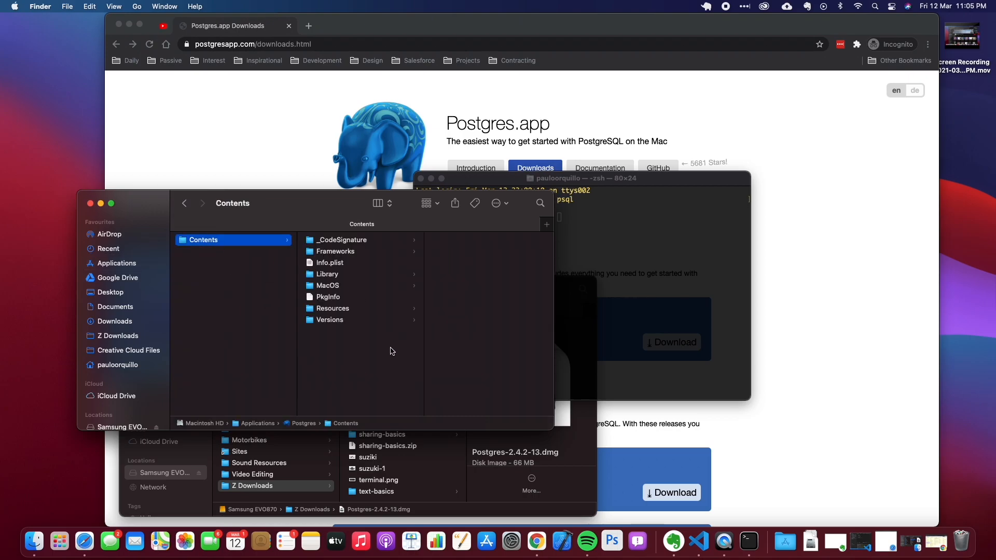
{"action": "left_click", "coordinate": [330, 320]}
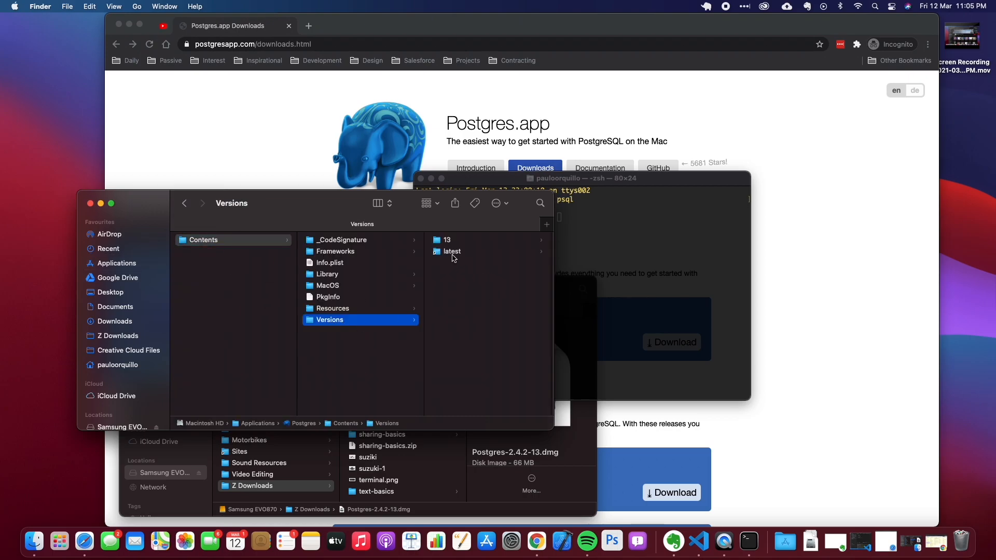
{"action": "left_click", "coordinate": [452, 251]}
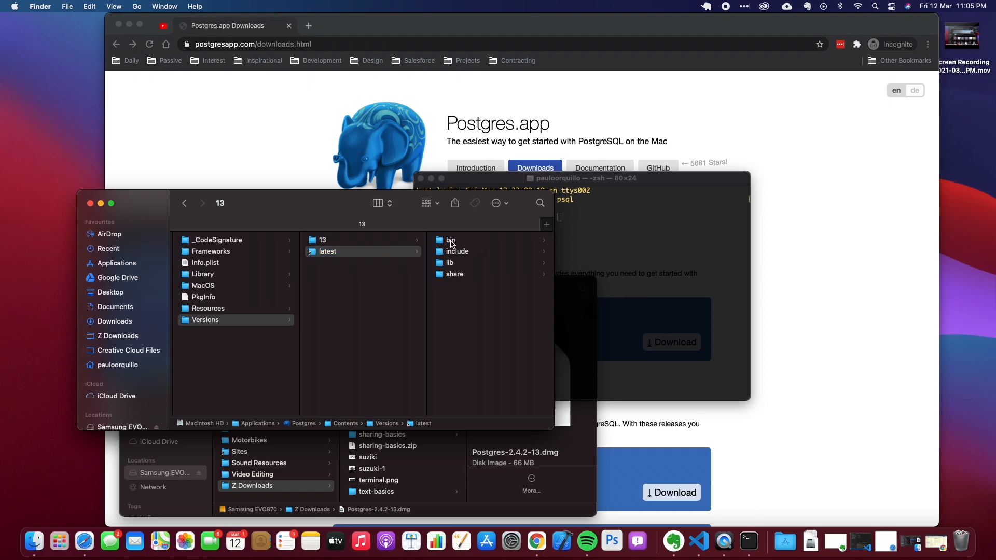
Reveal the bin folder of PostgreSQL command-line tools and bring up its options.
{"action": "left_click", "coordinate": [450, 239]}
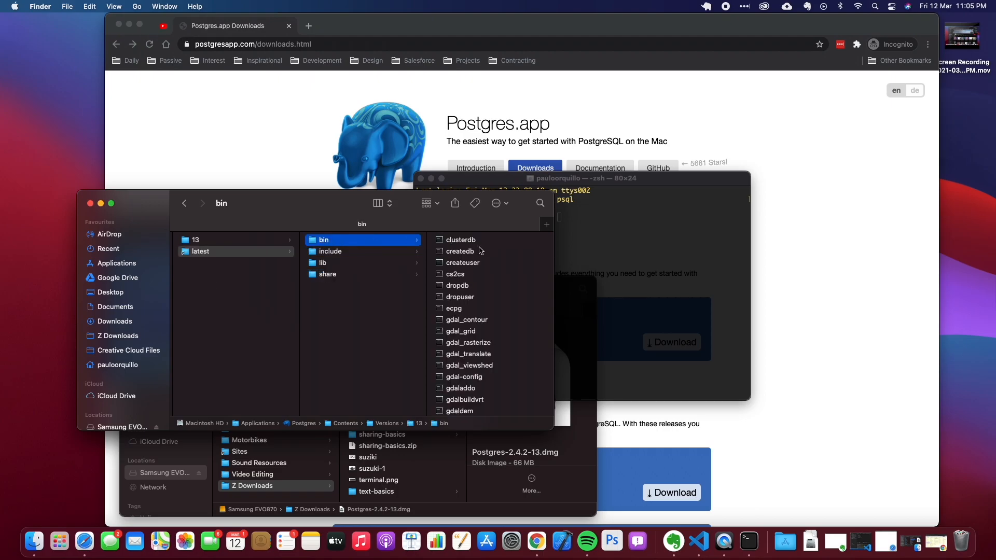
{"action": "scroll", "scroll_direction": "down", "scroll_amount": 3}
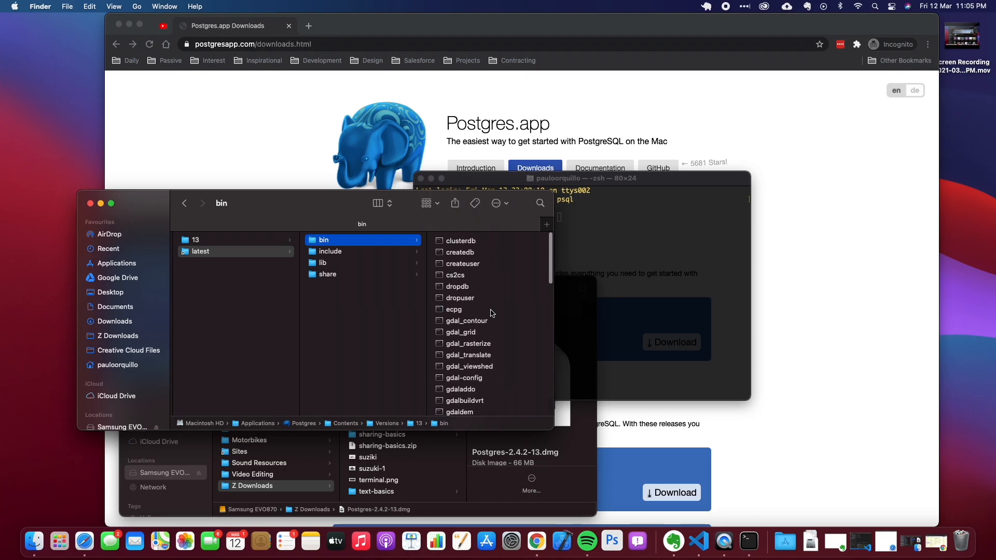
{"action": "right_click", "coordinate": [323, 240]}
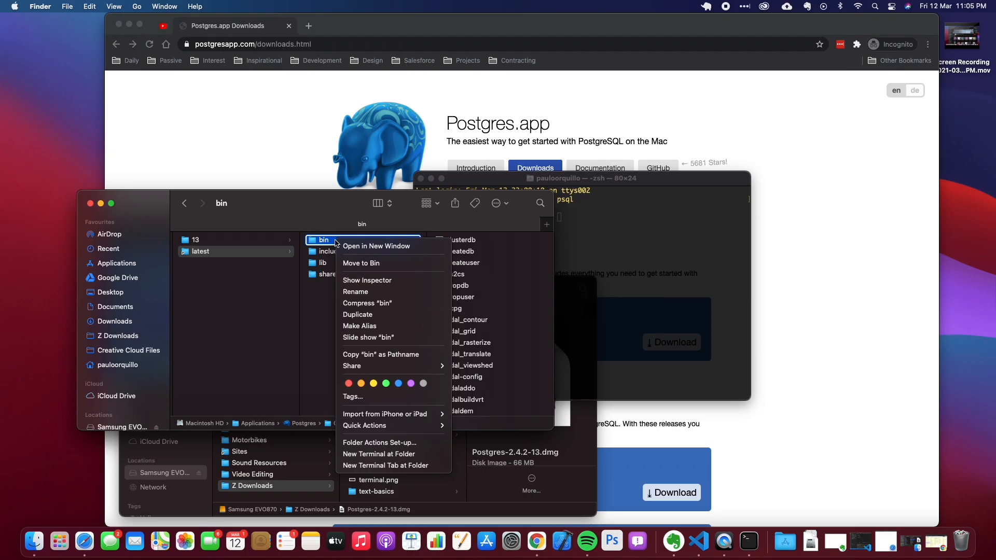
{"action": "mouse_move", "coordinate": [366, 354]}
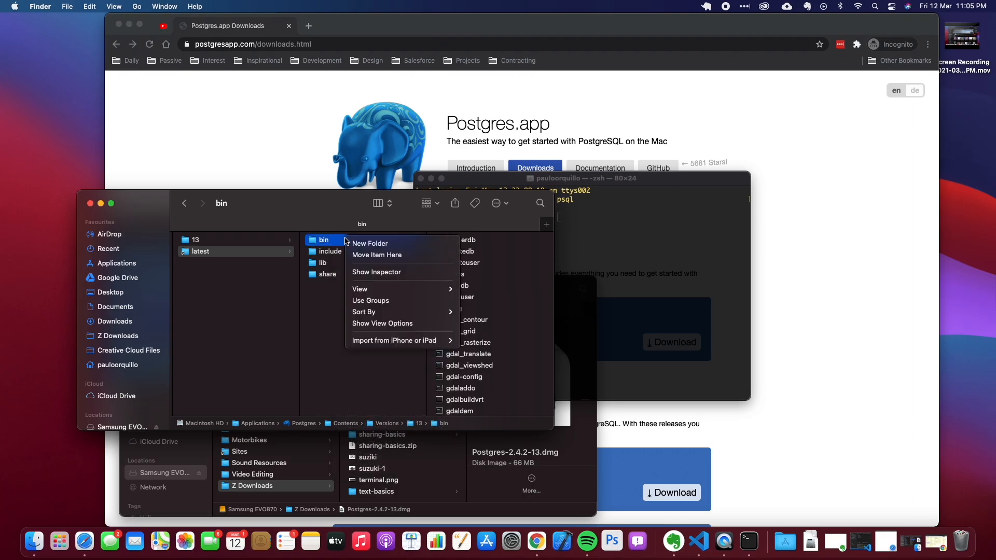
{"action": "right_click", "coordinate": [324, 240]}
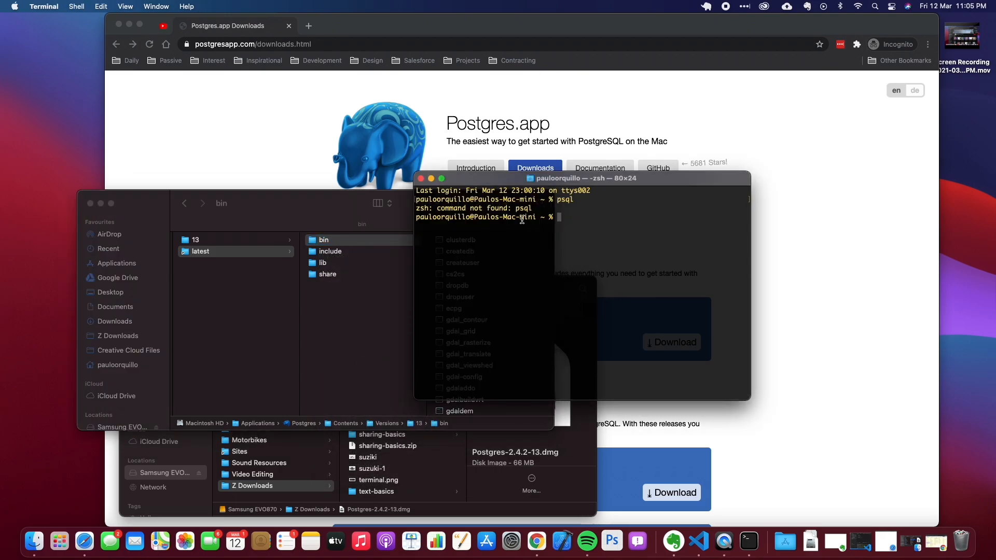
{"action": "mouse_move", "coordinate": [592, 231]}
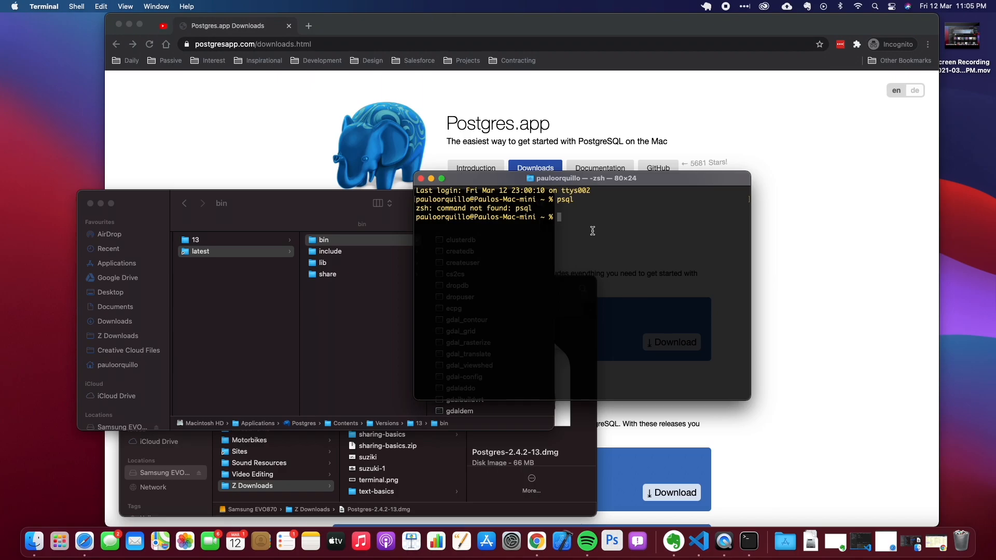
Edit .zshrc as superuser with sudo vi in Terminal.
{"action": "type", "text": "sudo vi ."}
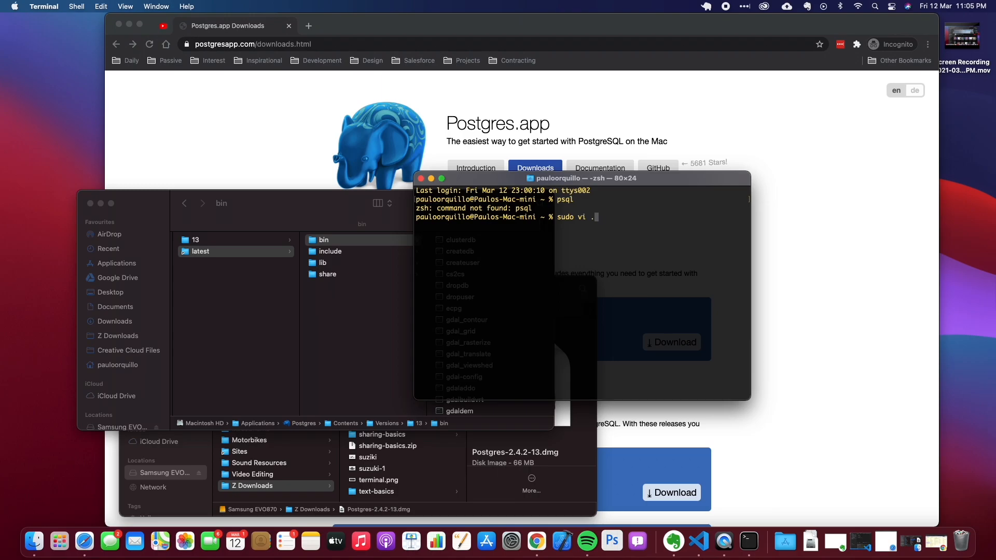
{"action": "type", "text": "zsch"}
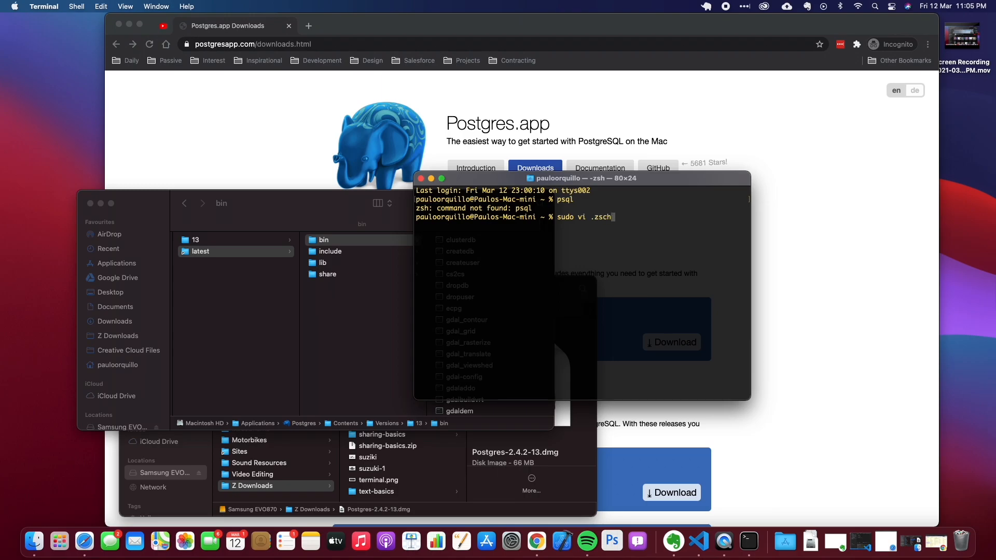
{"action": "type", "text": "rc"}
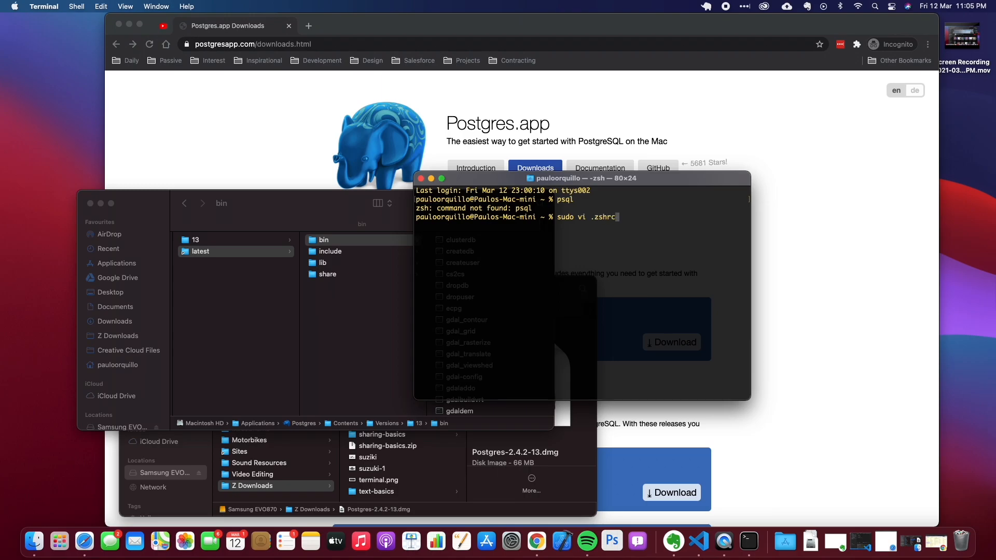
{"action": "key", "text": "Return"}
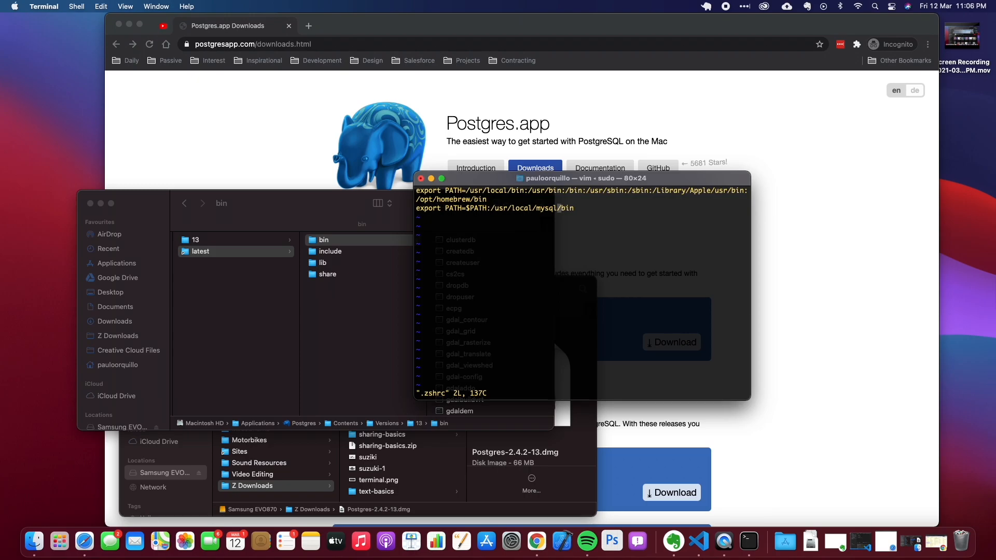
Append :/Applications/Postgres.app/Contents/Versions/13/bin to PATH in .zshrc and save with :x!
{"action": "key", "text": "i"}
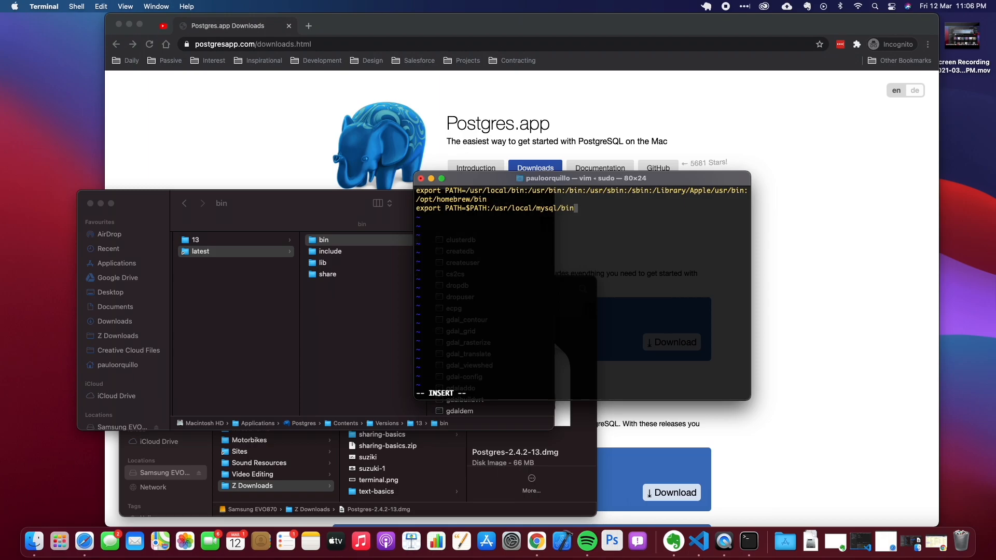
{"action": "type", "text": ":"}
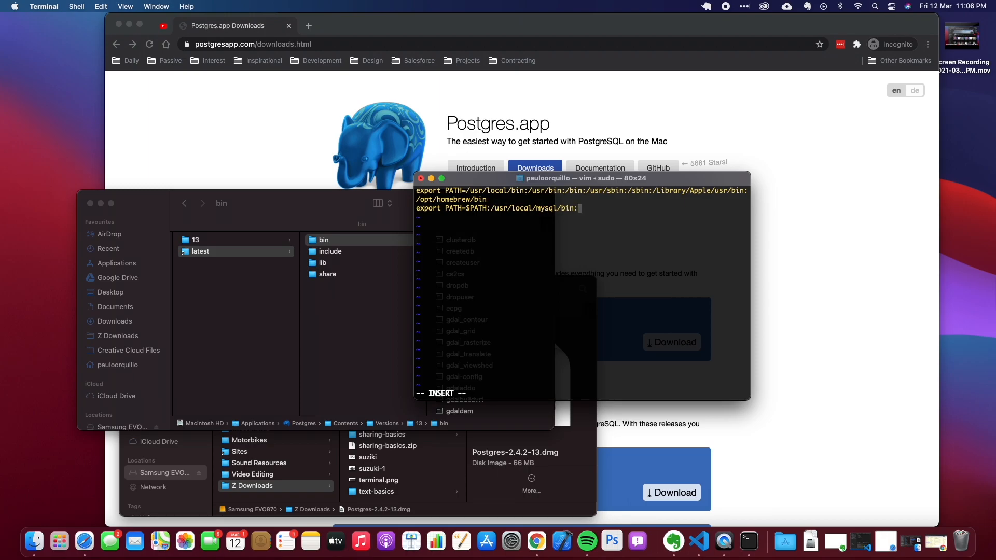
{"action": "type", "text": "Applications/Postgres.app/Contents/Versions/13/bin"}
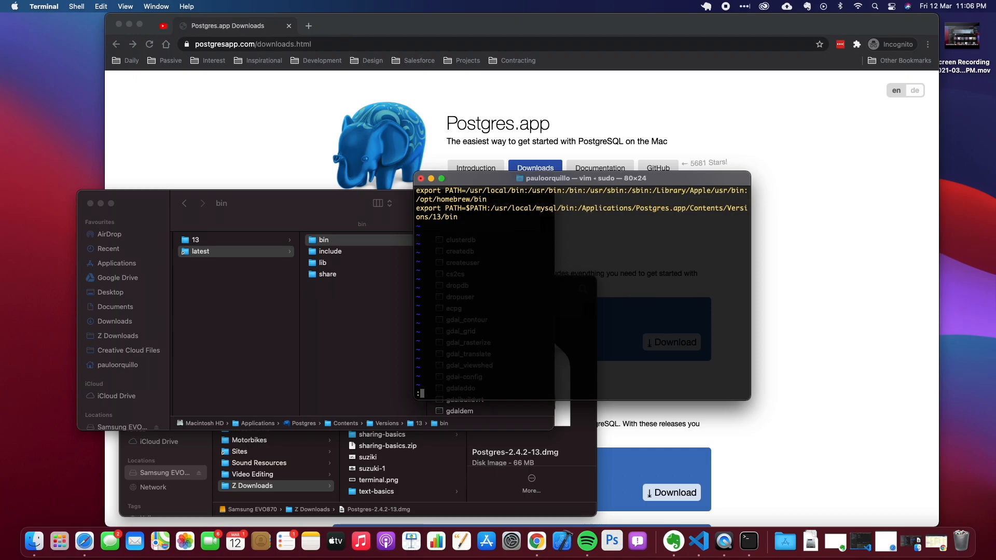
{"action": "type", "text": ":x!"}
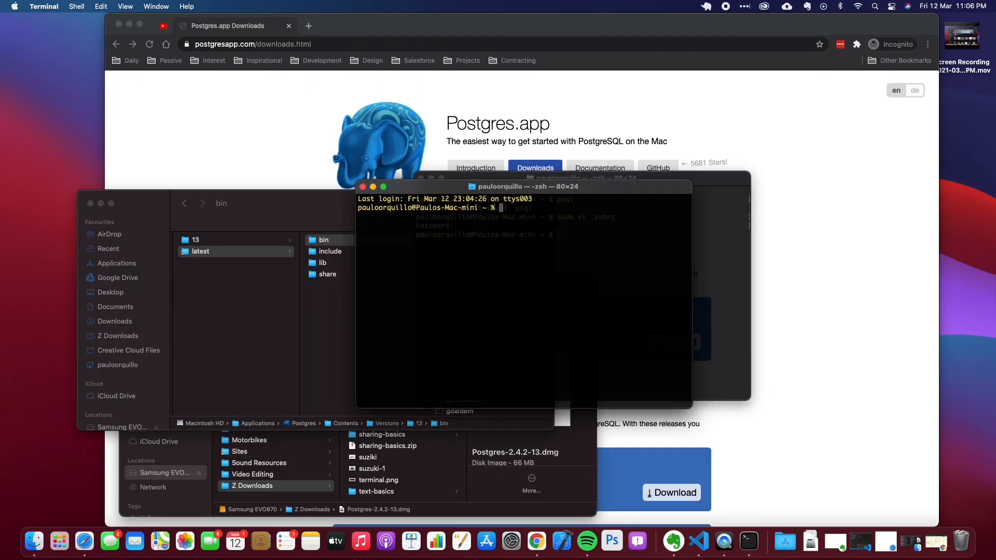
{"action": "type", "text": "ps"}
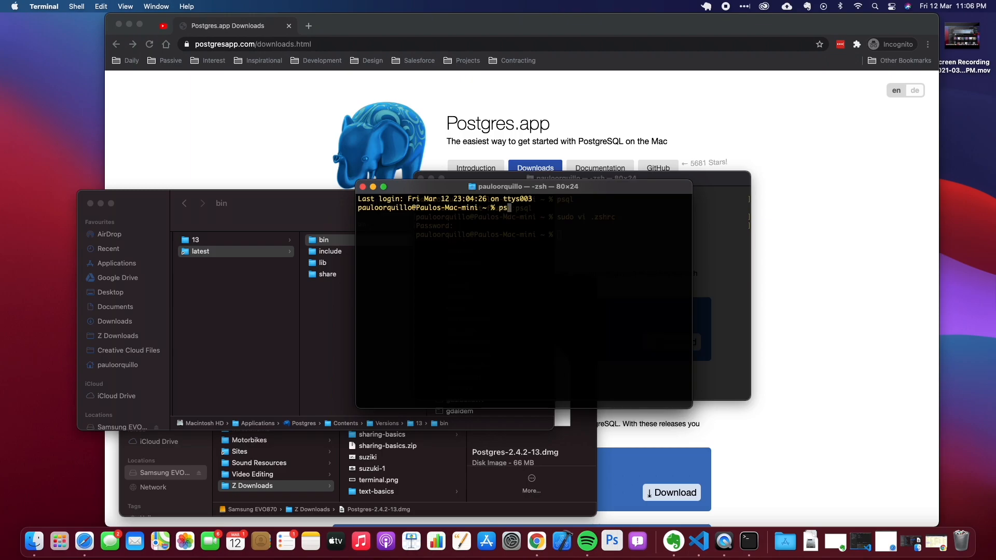